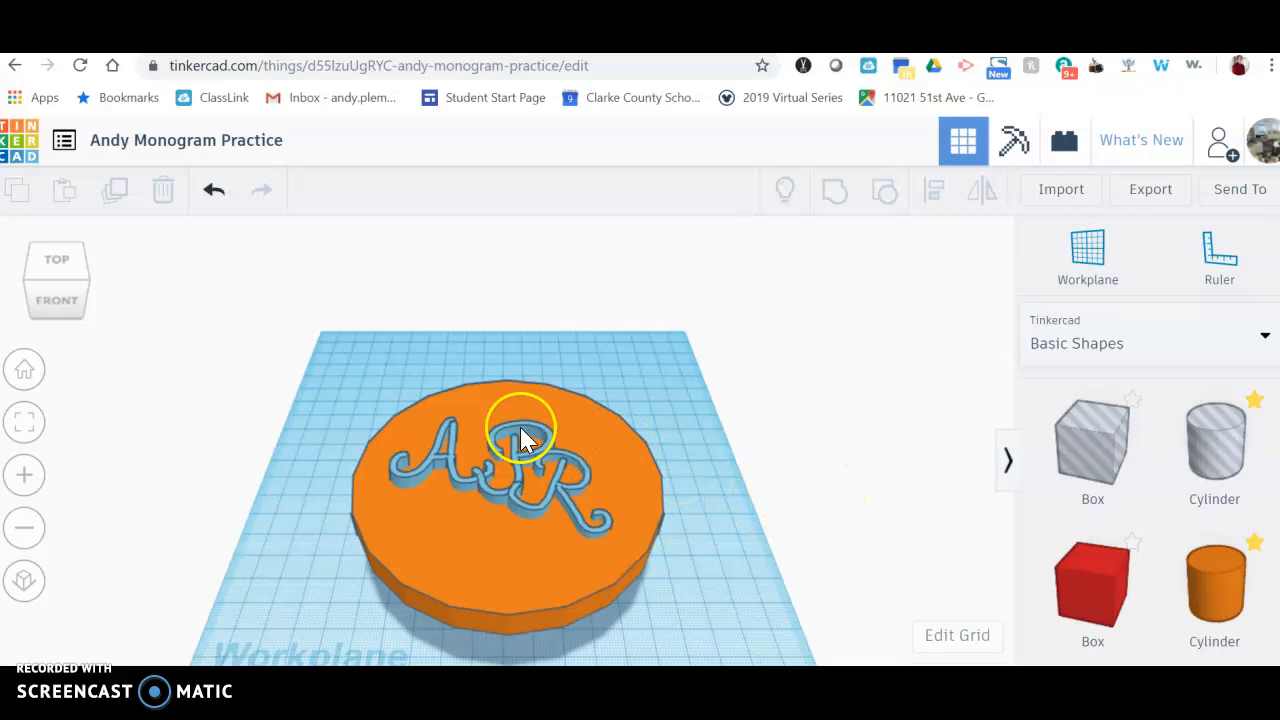
pyautogui.moveTo(810, 430)
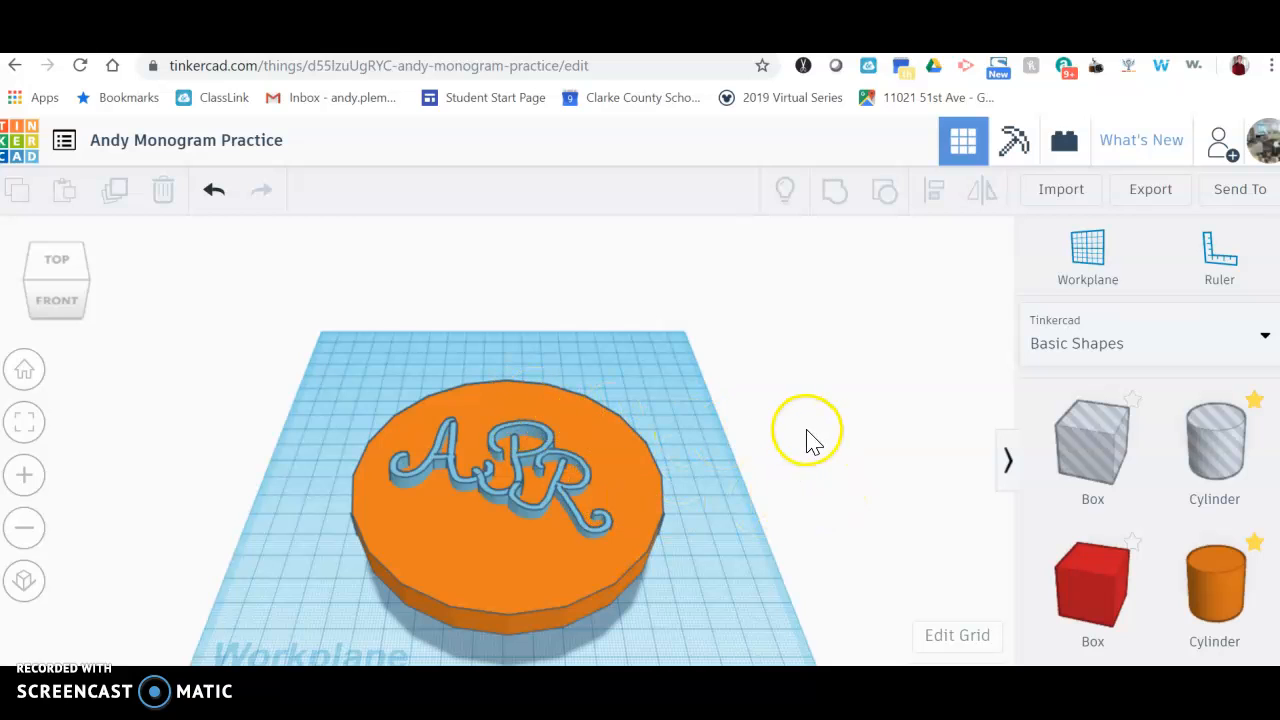
# - Place a Cylinder hole shape on the workplane near the top of the orange disc
pyautogui.click(1214, 447)
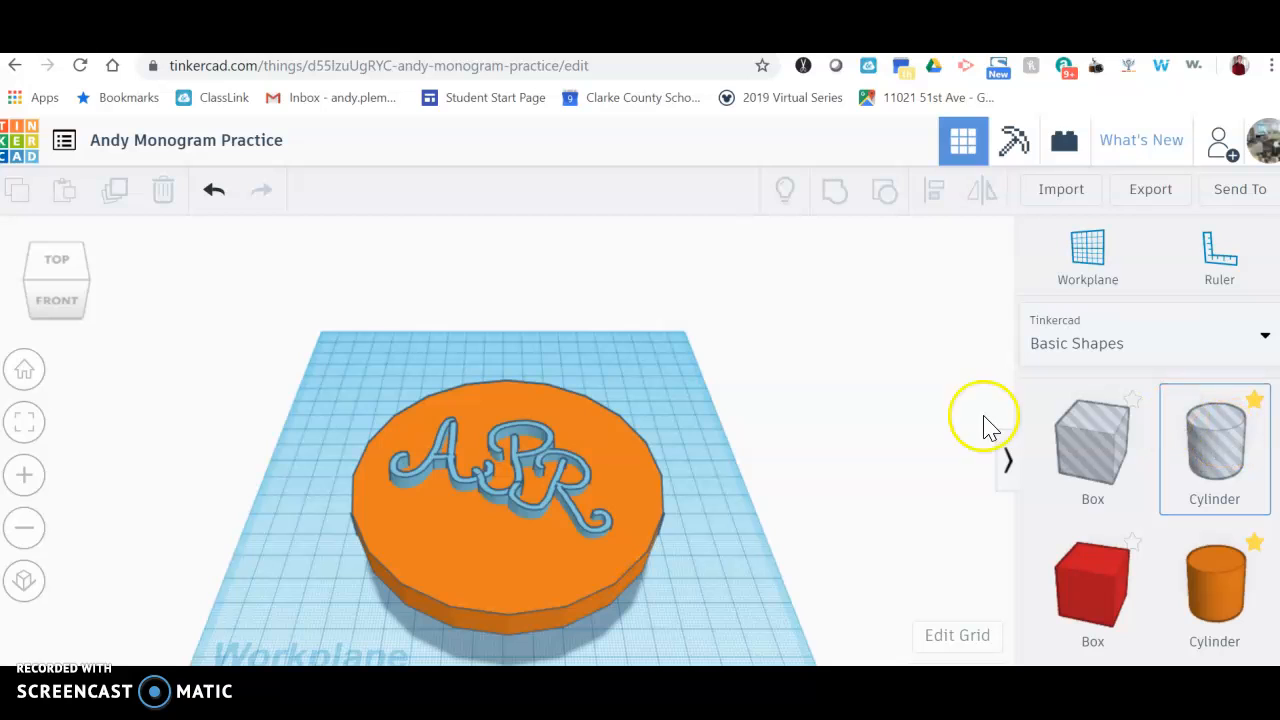
pyautogui.moveTo(1210, 450)
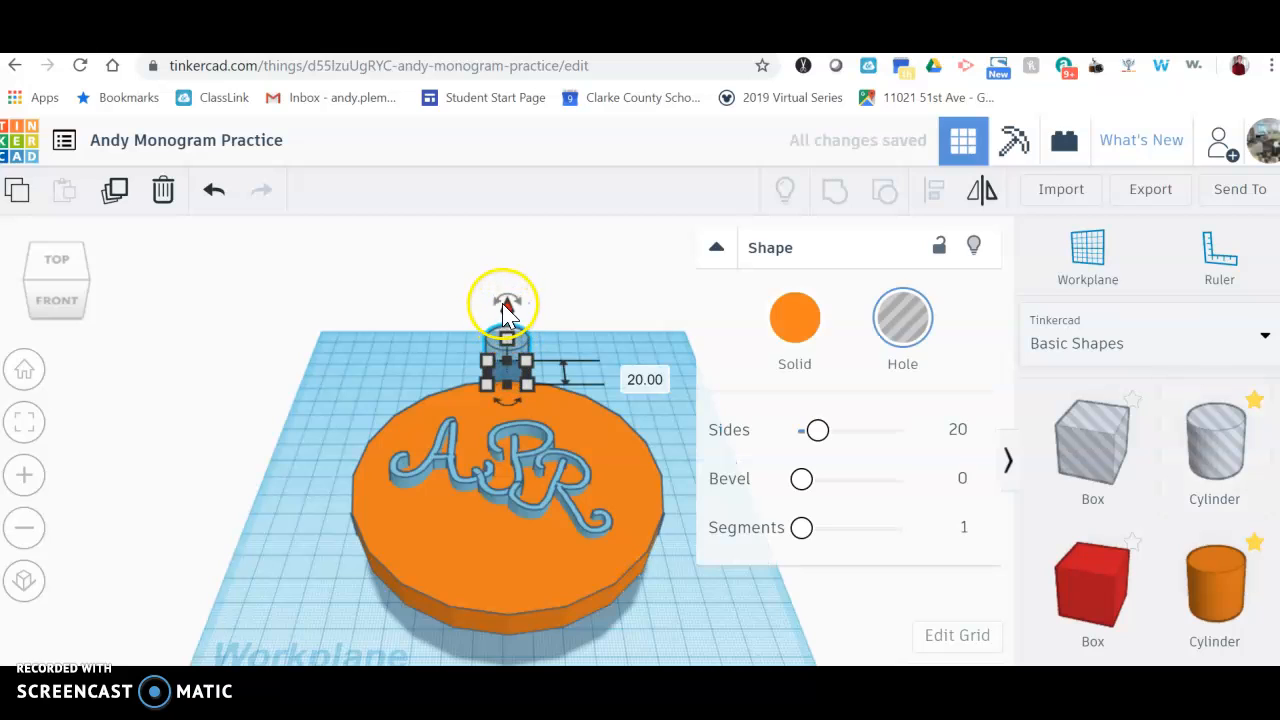
# - Raise the hole cylinder, then sink it to elevation -1.00 so it passes through the disc
pyautogui.moveTo(507, 303); pyautogui.dragTo(507, 318)
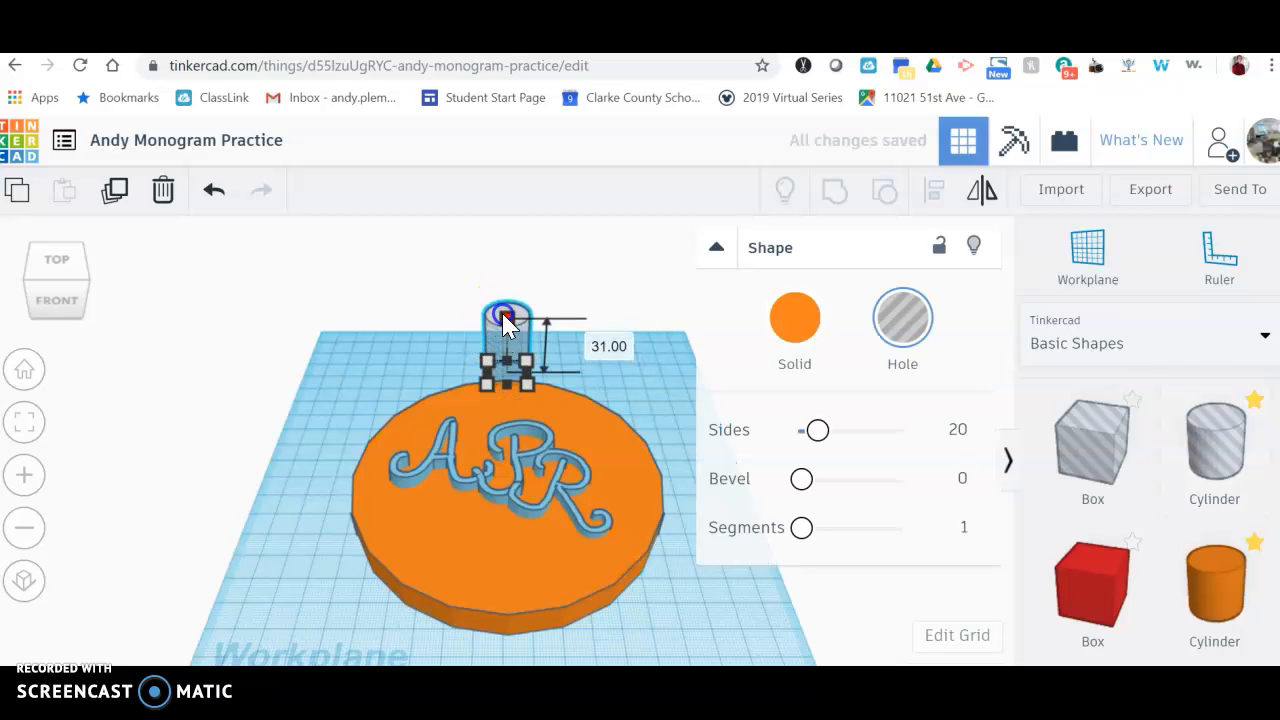
pyautogui.moveTo(508, 312); pyautogui.dragTo(508, 278)
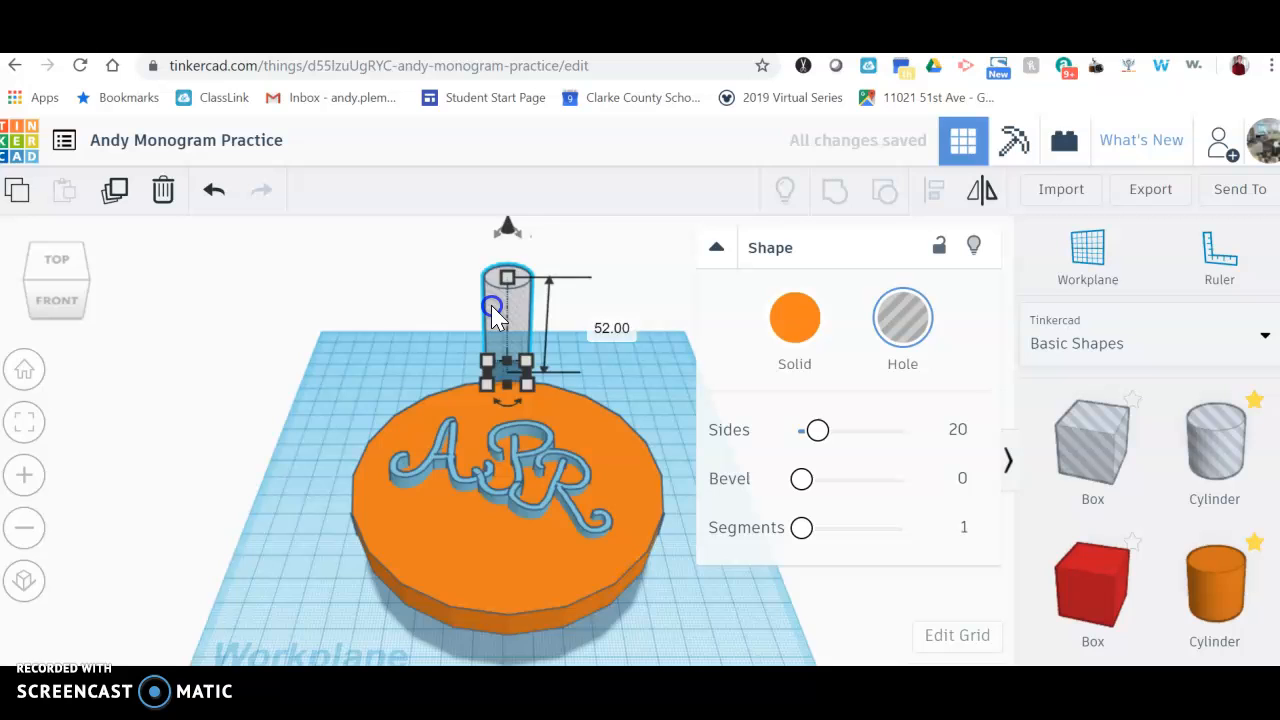
pyautogui.moveTo(490, 307); pyautogui.dragTo(485, 395)
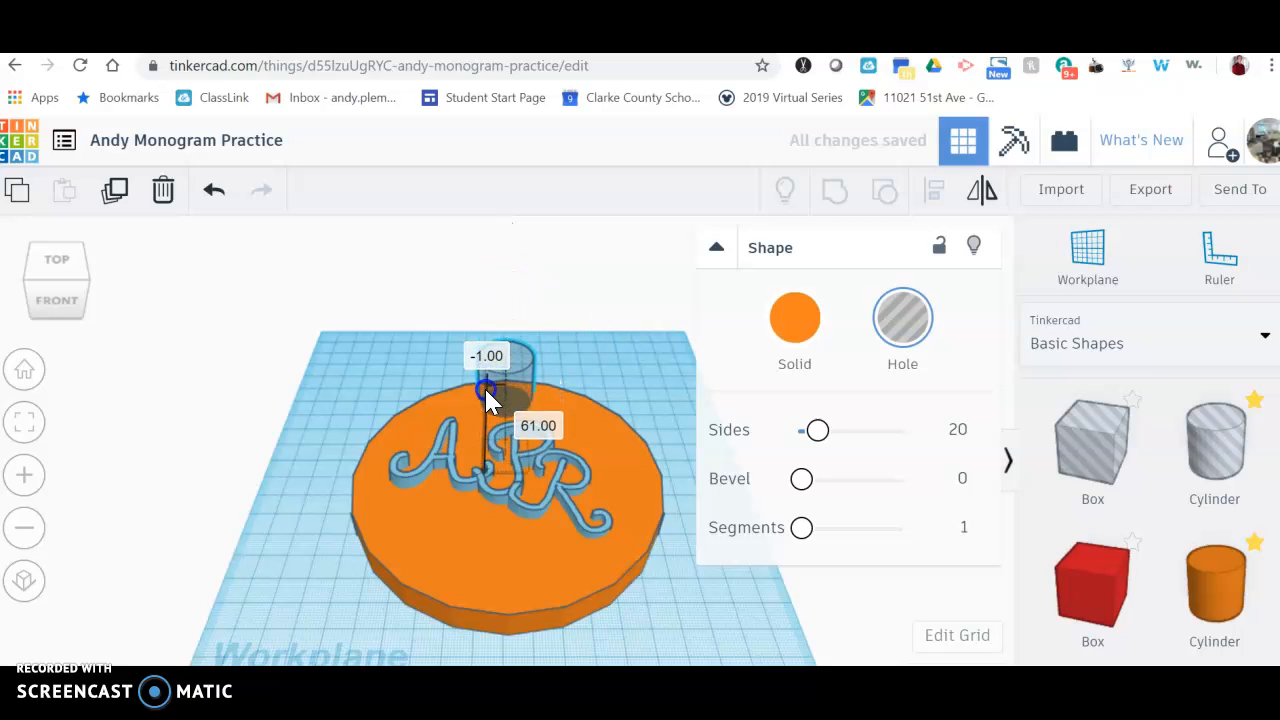
pyautogui.moveTo(487, 390); pyautogui.dragTo(472, 398)
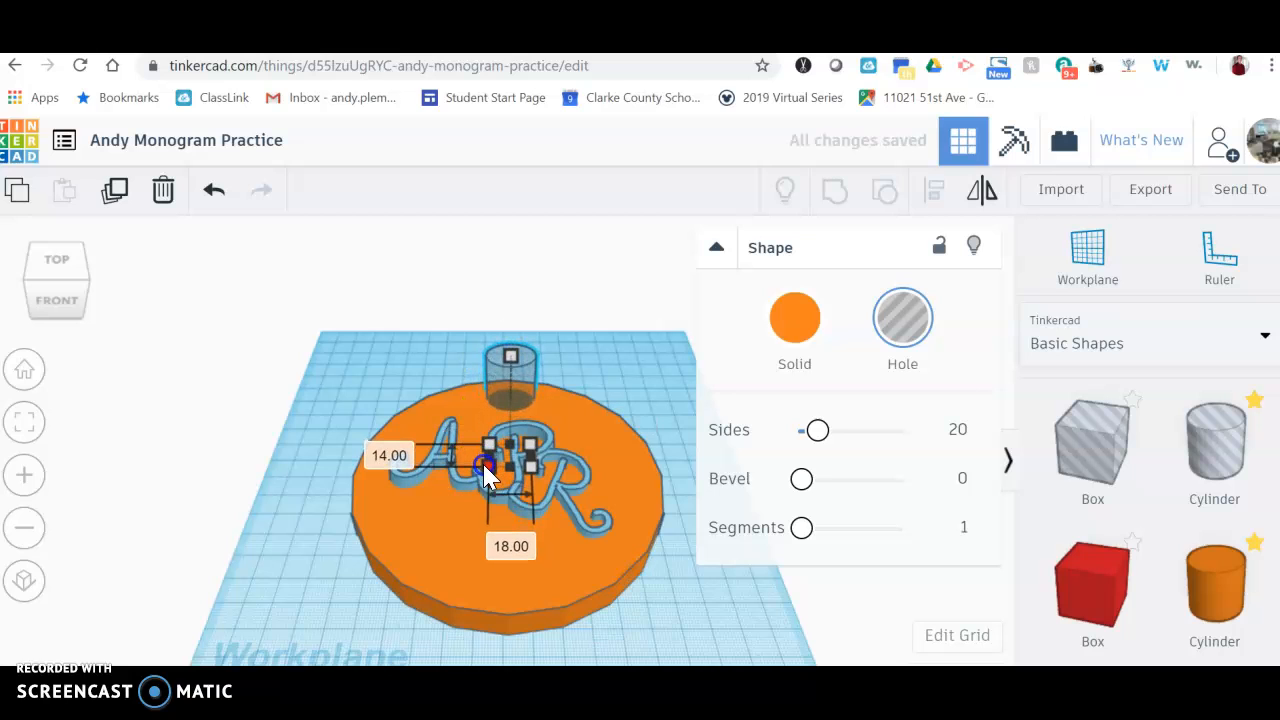
# - Resize the hole cylinder's footprint to roughly 14 by 18 at the disc's top rim
pyautogui.moveTo(485, 467); pyautogui.dragTo(500, 470)
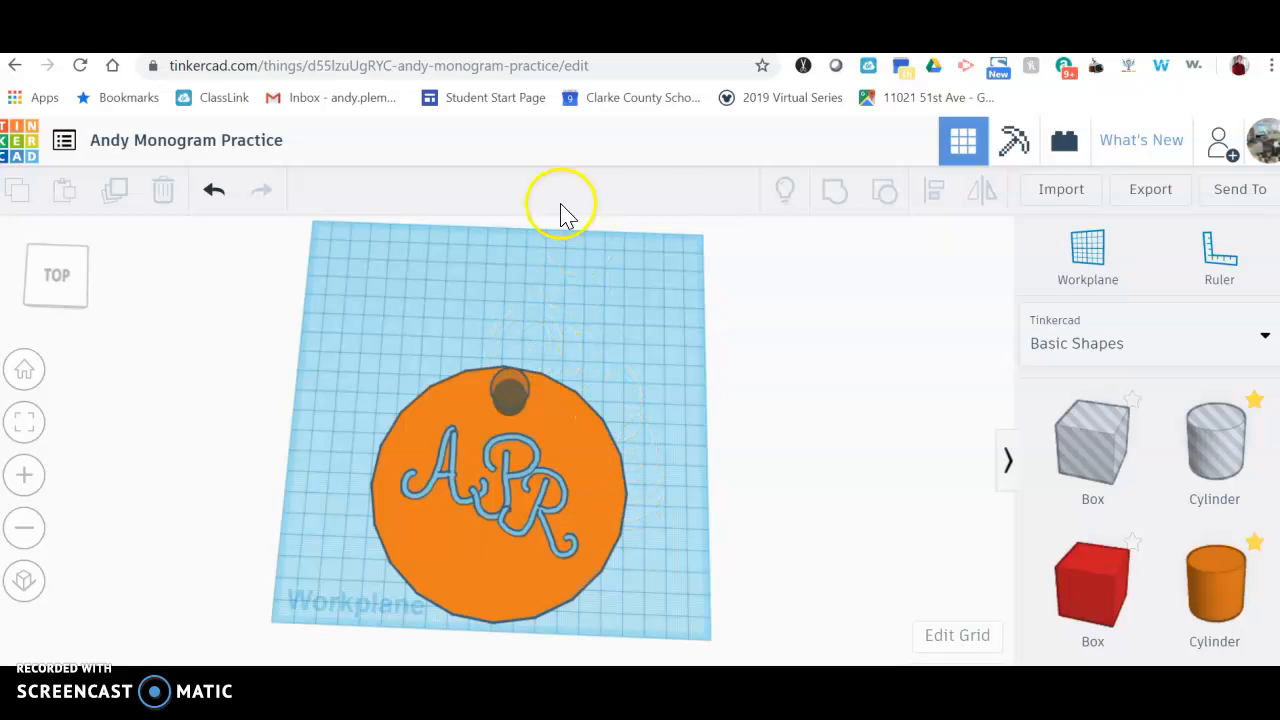
pyautogui.moveTo(865, 240)
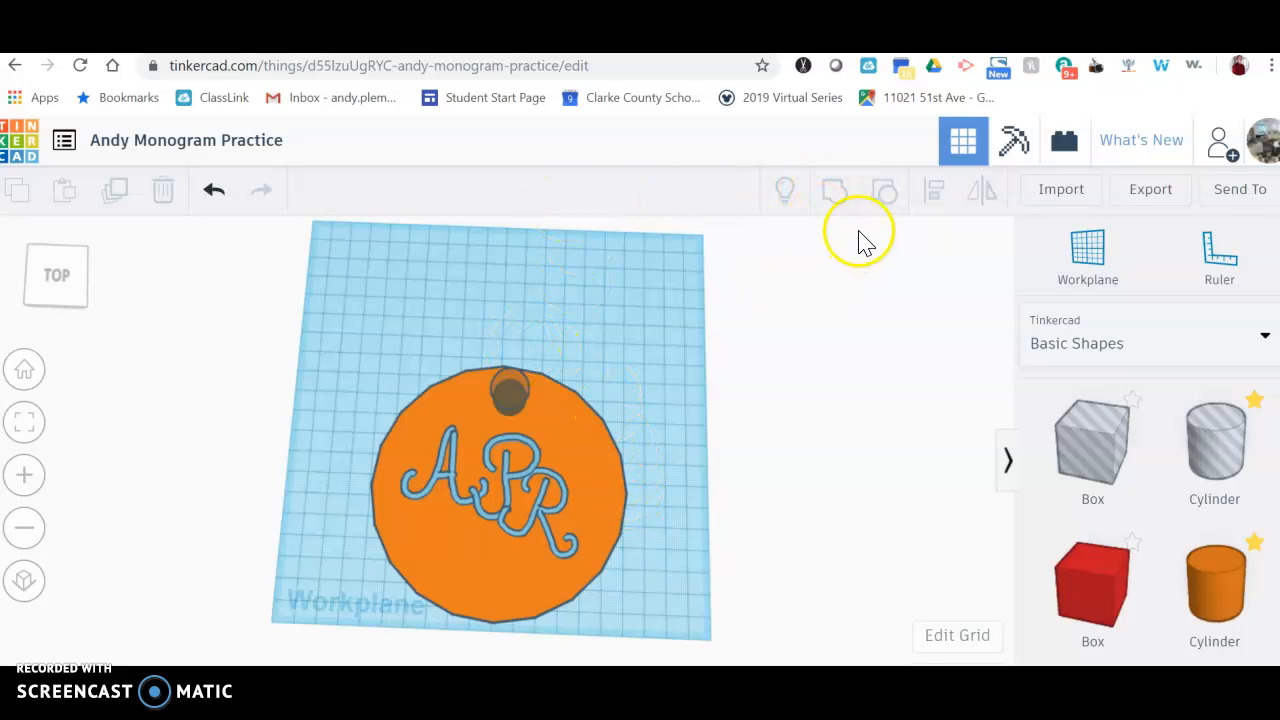
pyautogui.moveTo(213, 415)
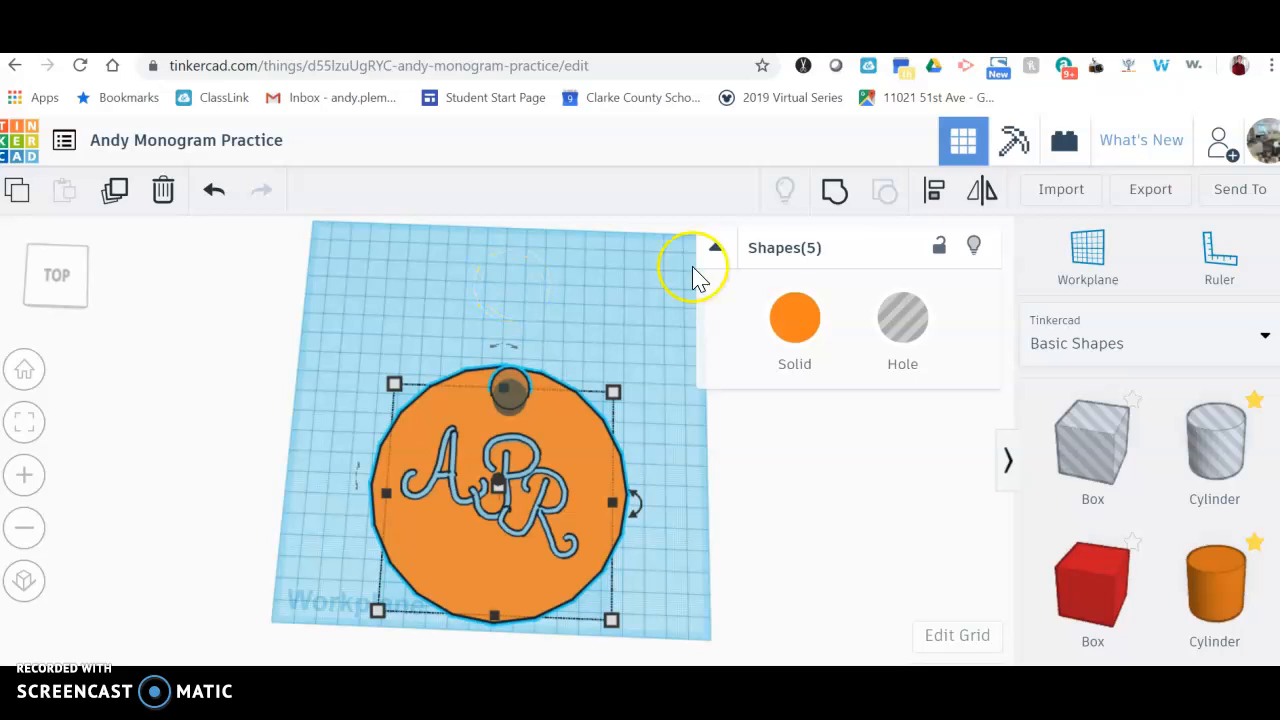
pyautogui.moveTo(834, 191)
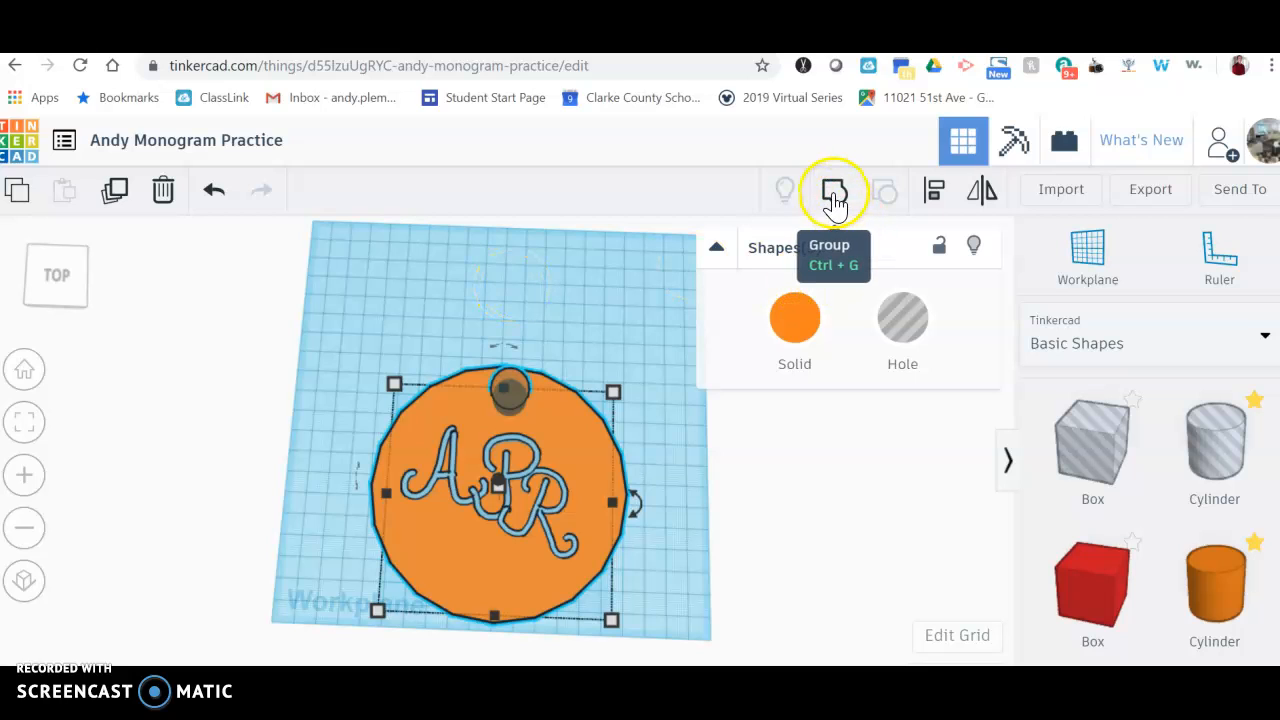
# - Group all five shapes into one pendant with the hole cut through, then select it
pyautogui.click(833, 190)
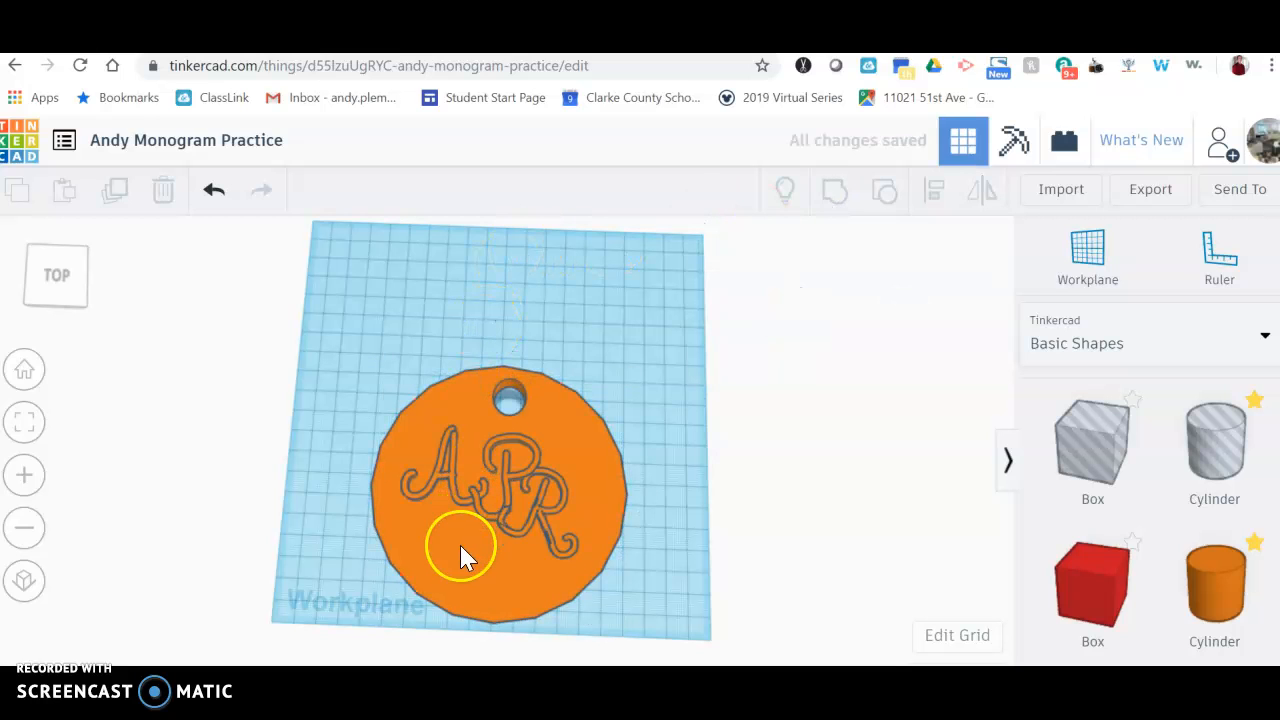
pyautogui.click(461, 555)
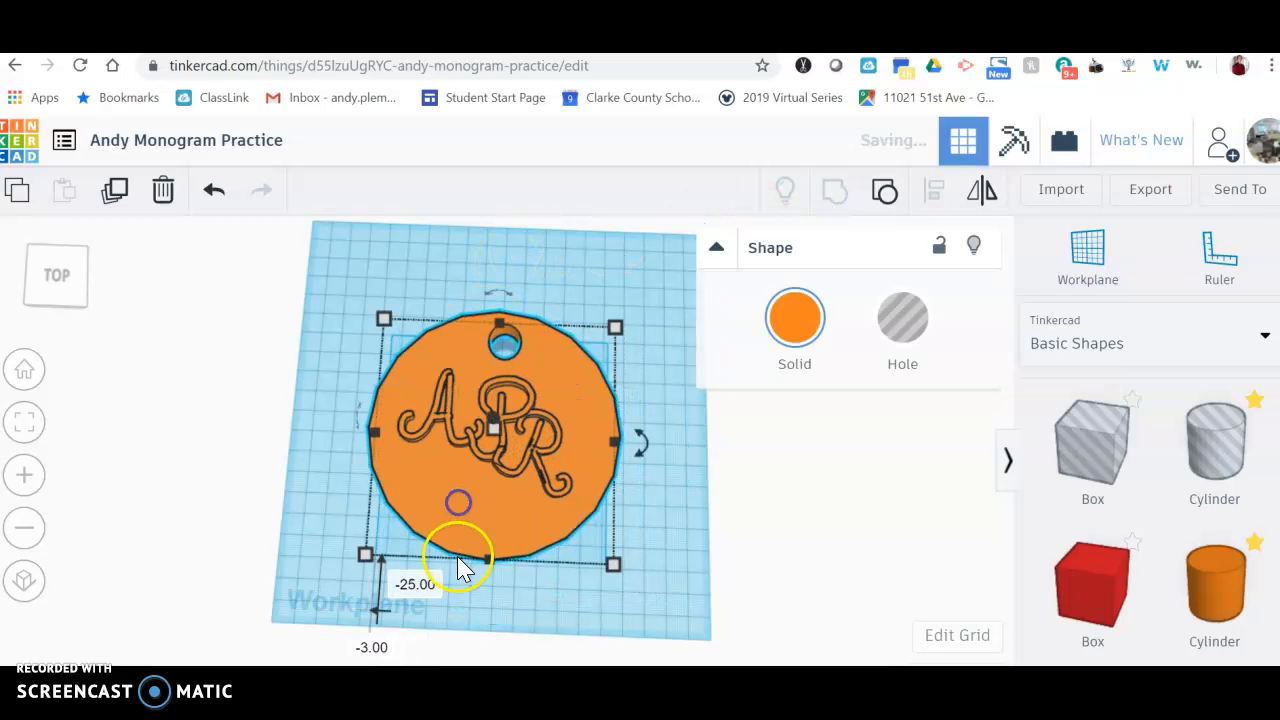